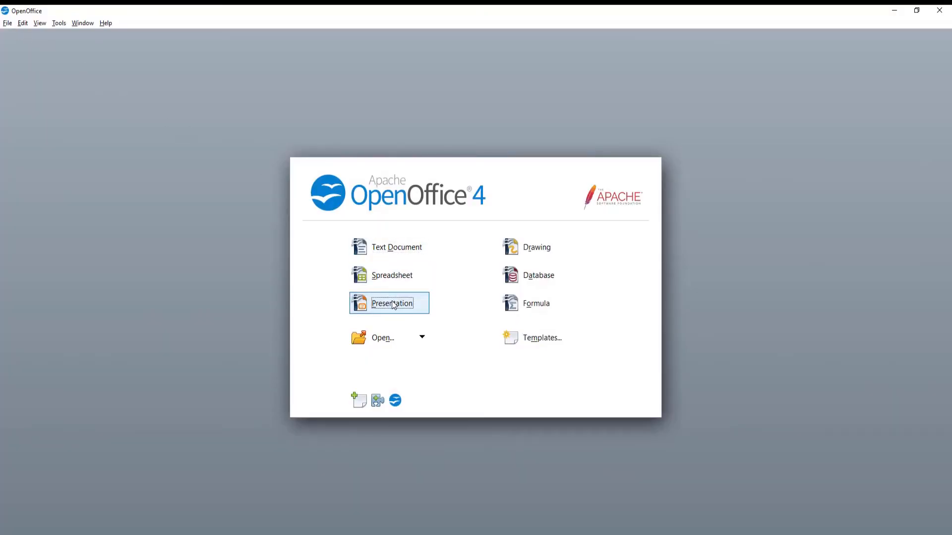
- Create a new Impress presentation from the Start Center's Presentation option
{"action": "left_click", "coordinate": [392, 303]}
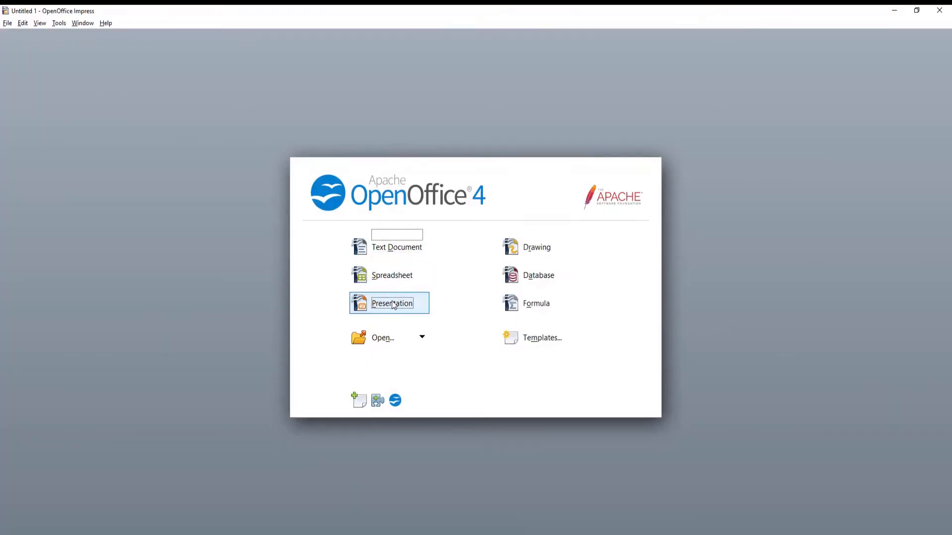
{"action": "left_click", "coordinate": [392, 303]}
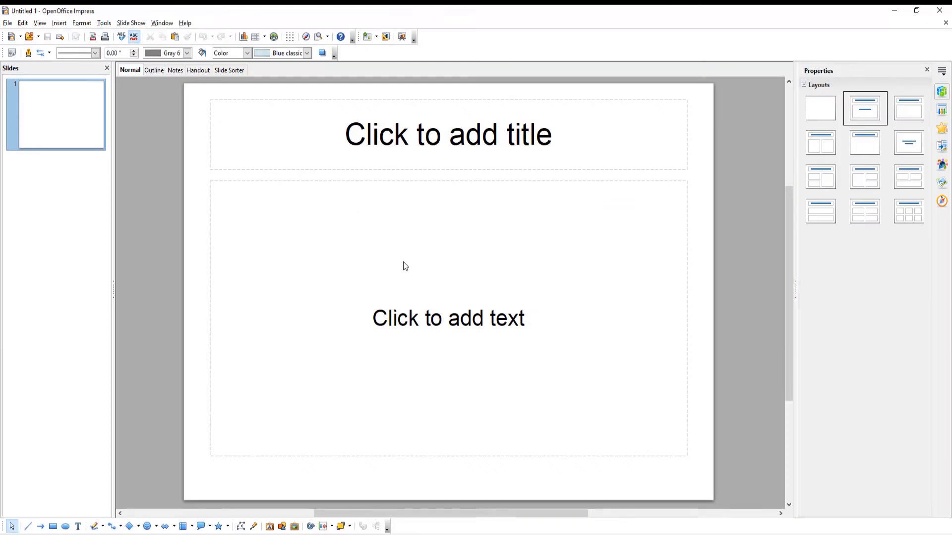
- Enter the title 'Open Office' and body text, then select the title
{"action": "type", "text": "Open Office"}
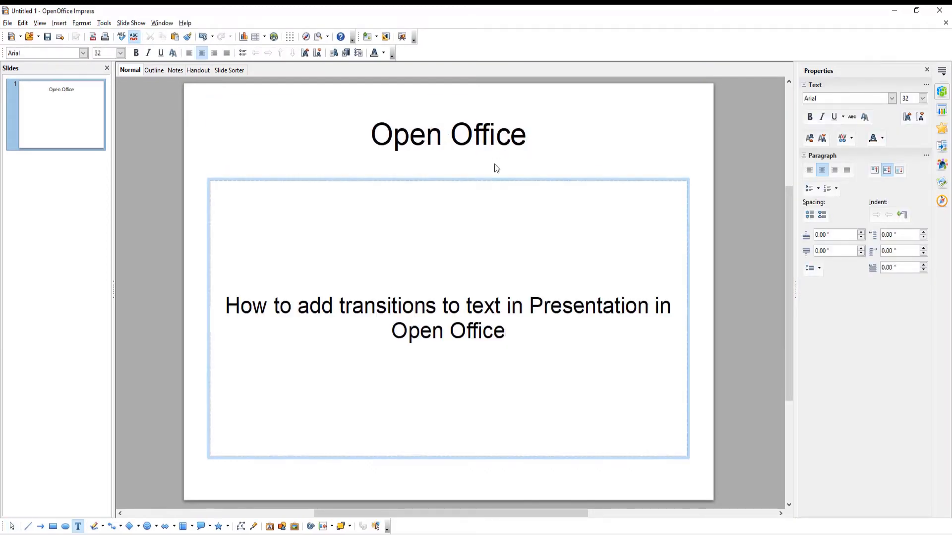
{"action": "double_click", "coordinate": [447, 134]}
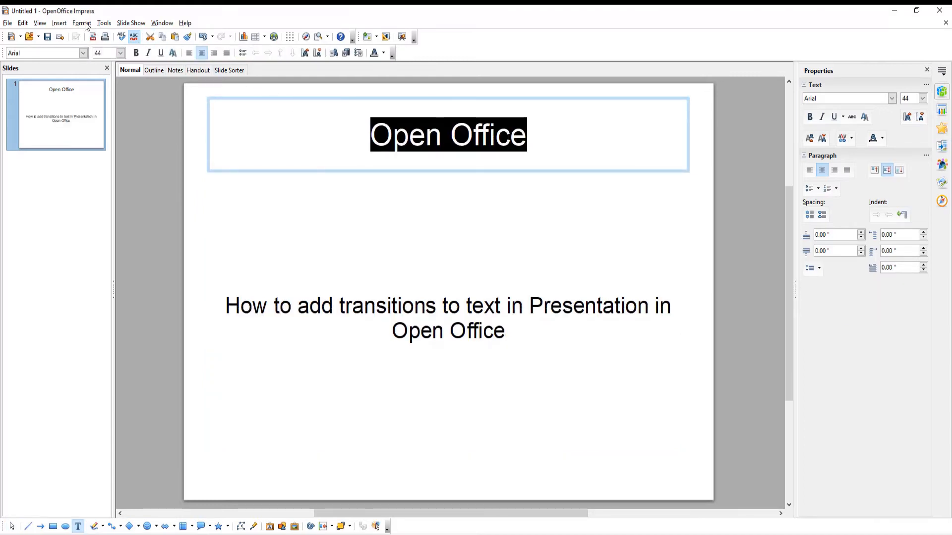
- Apply the Scroll Back and Forth text animation effect to the 'Open Office' title
{"action": "left_click", "coordinate": [81, 23]}
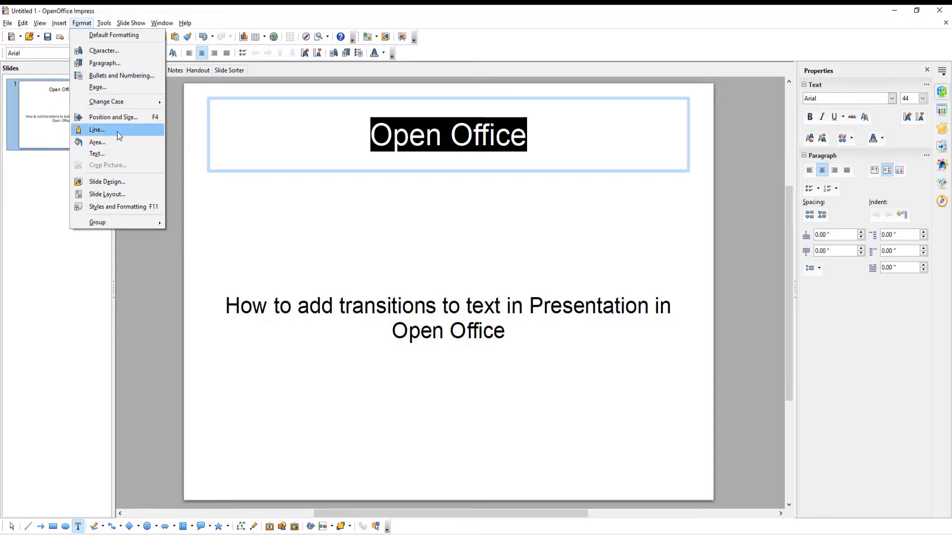
{"action": "left_click", "coordinate": [96, 152]}
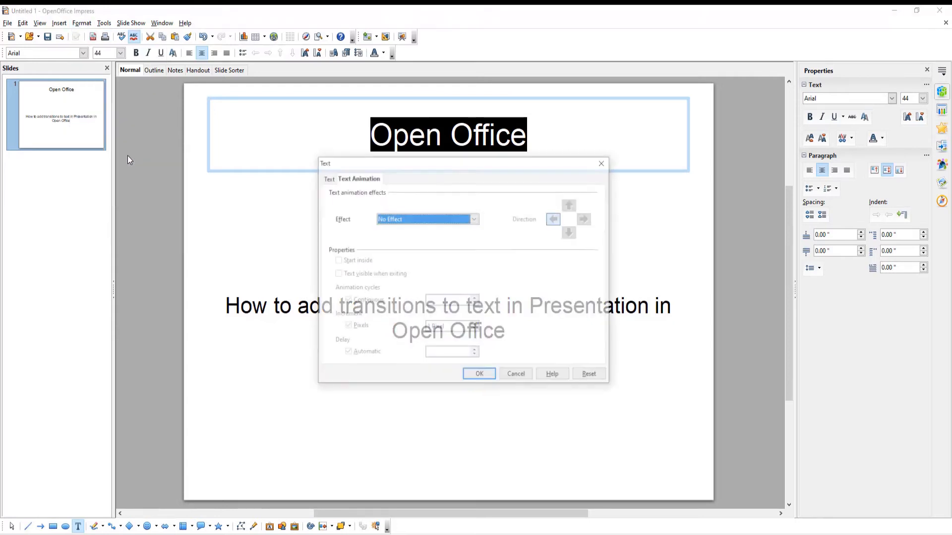
{"action": "left_click", "coordinate": [358, 178]}
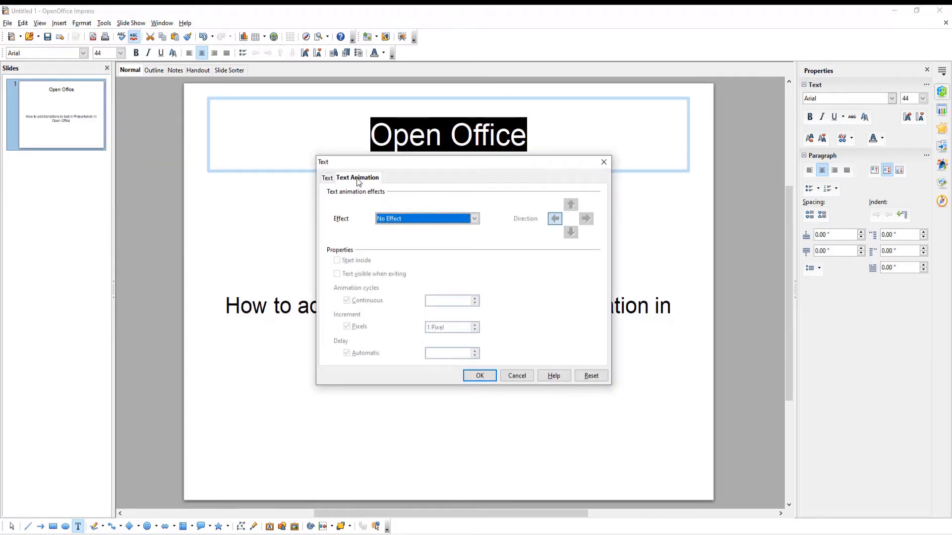
{"action": "left_click", "coordinate": [475, 218]}
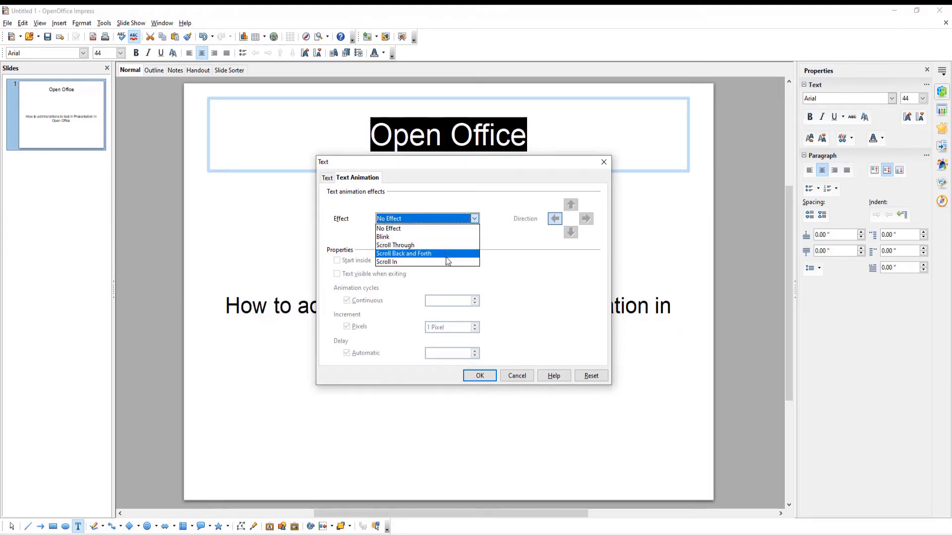
{"action": "left_click", "coordinate": [403, 253]}
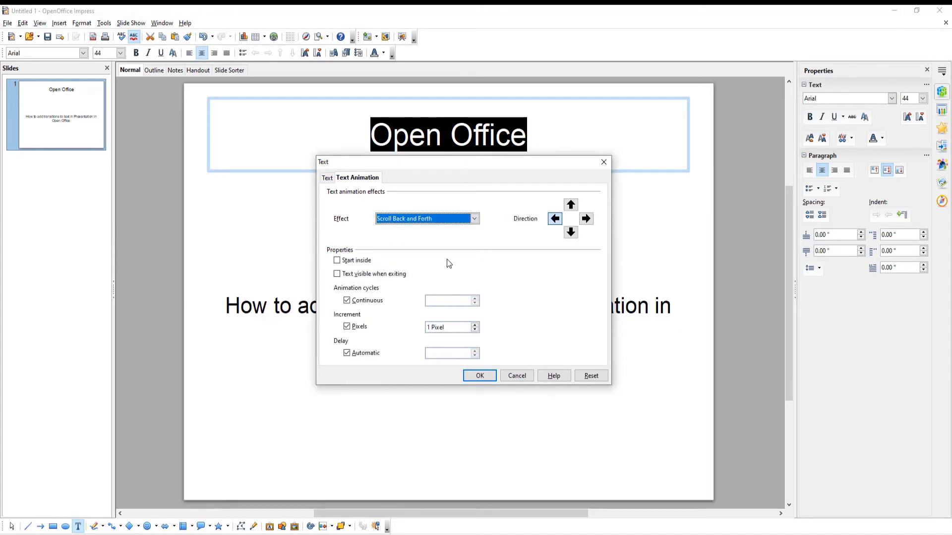
{"action": "left_click", "coordinate": [479, 375]}
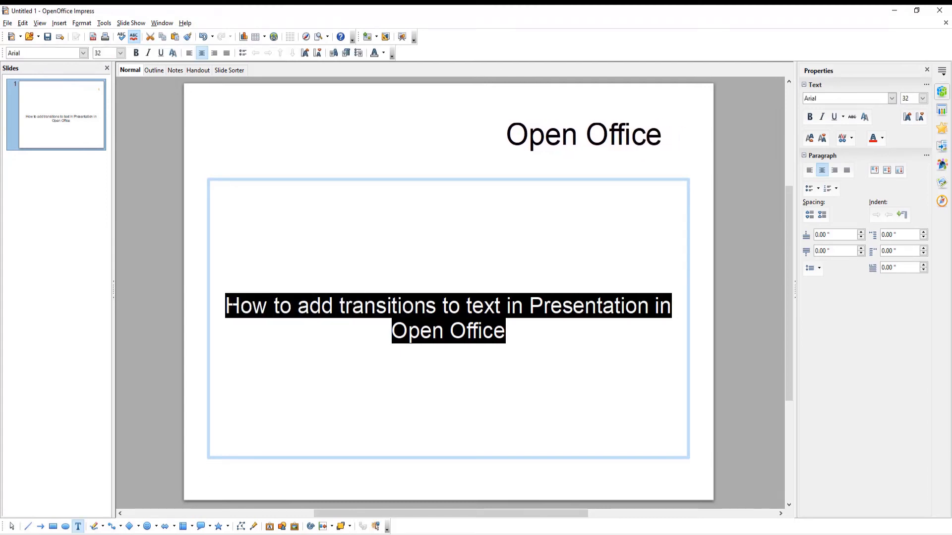
- Apply the Blink text animation effect to the body text
{"action": "left_click", "coordinate": [82, 23]}
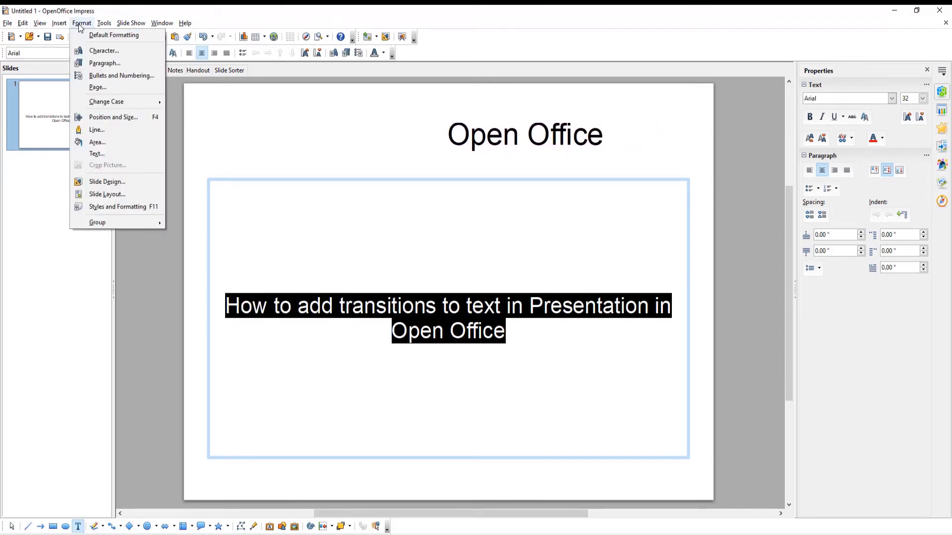
{"action": "mouse_move", "coordinate": [96, 153]}
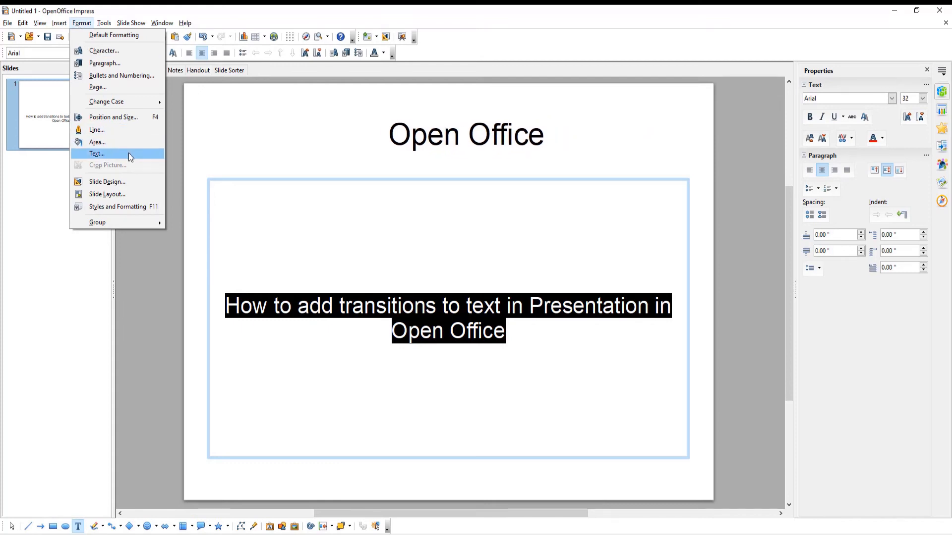
{"action": "left_click", "coordinate": [96, 154]}
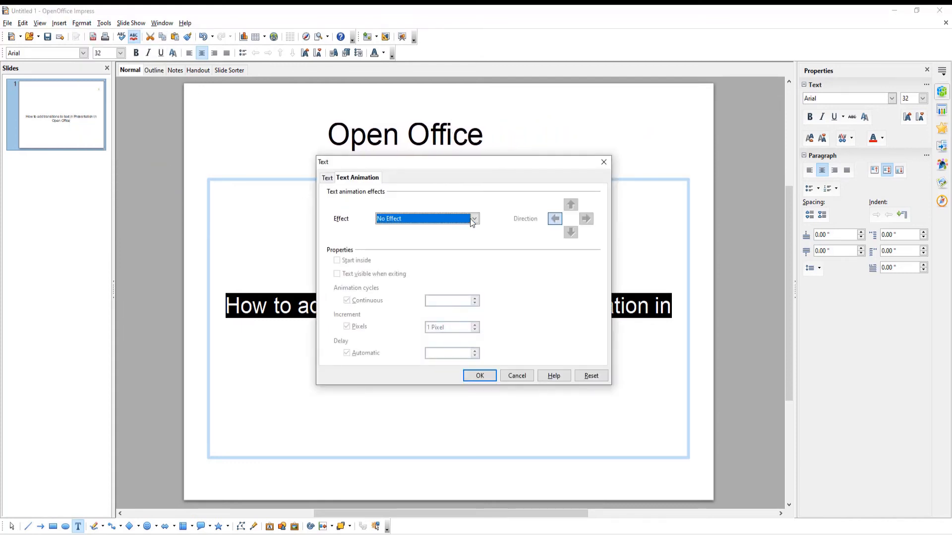
{"action": "left_click", "coordinate": [474, 218]}
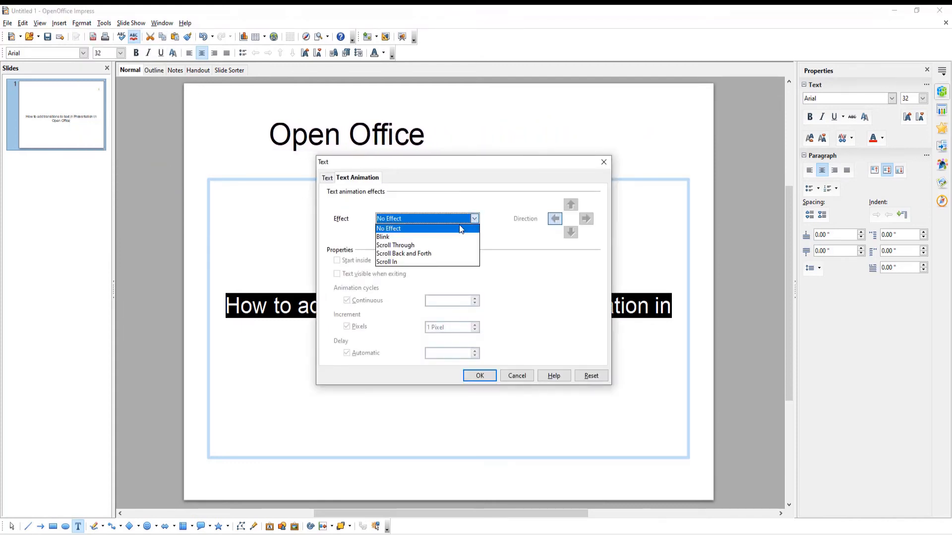
{"action": "left_click", "coordinate": [383, 237]}
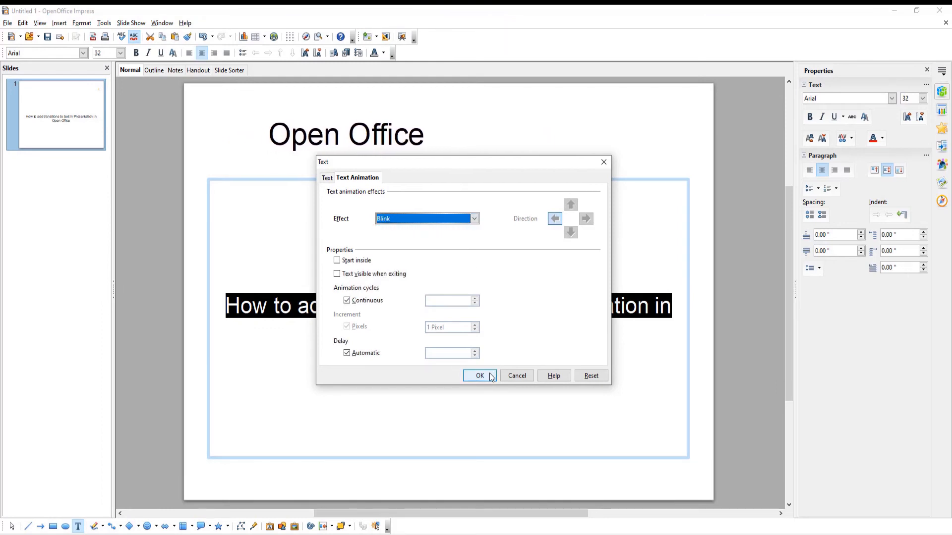
{"action": "left_click", "coordinate": [480, 376]}
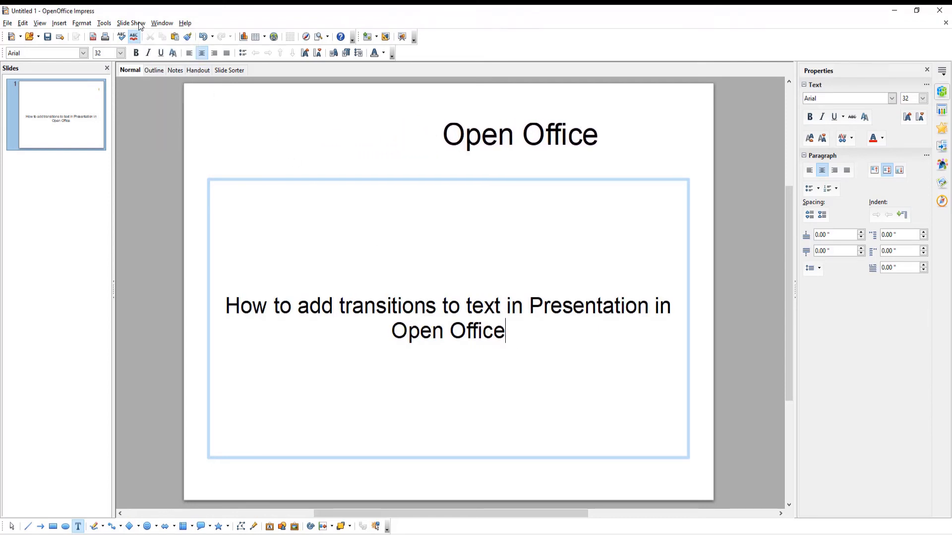
- Start the slide show from the Slide Show menu
{"action": "left_click", "coordinate": [129, 23]}
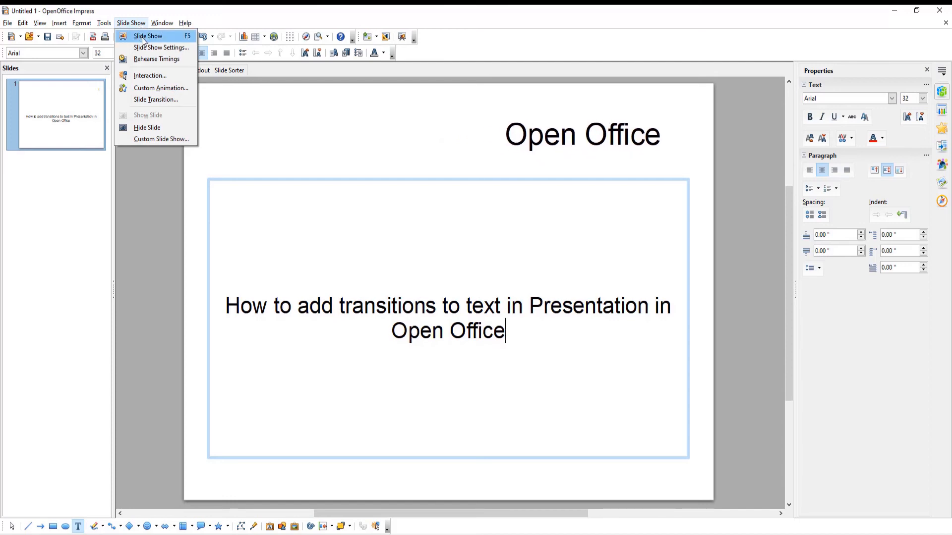